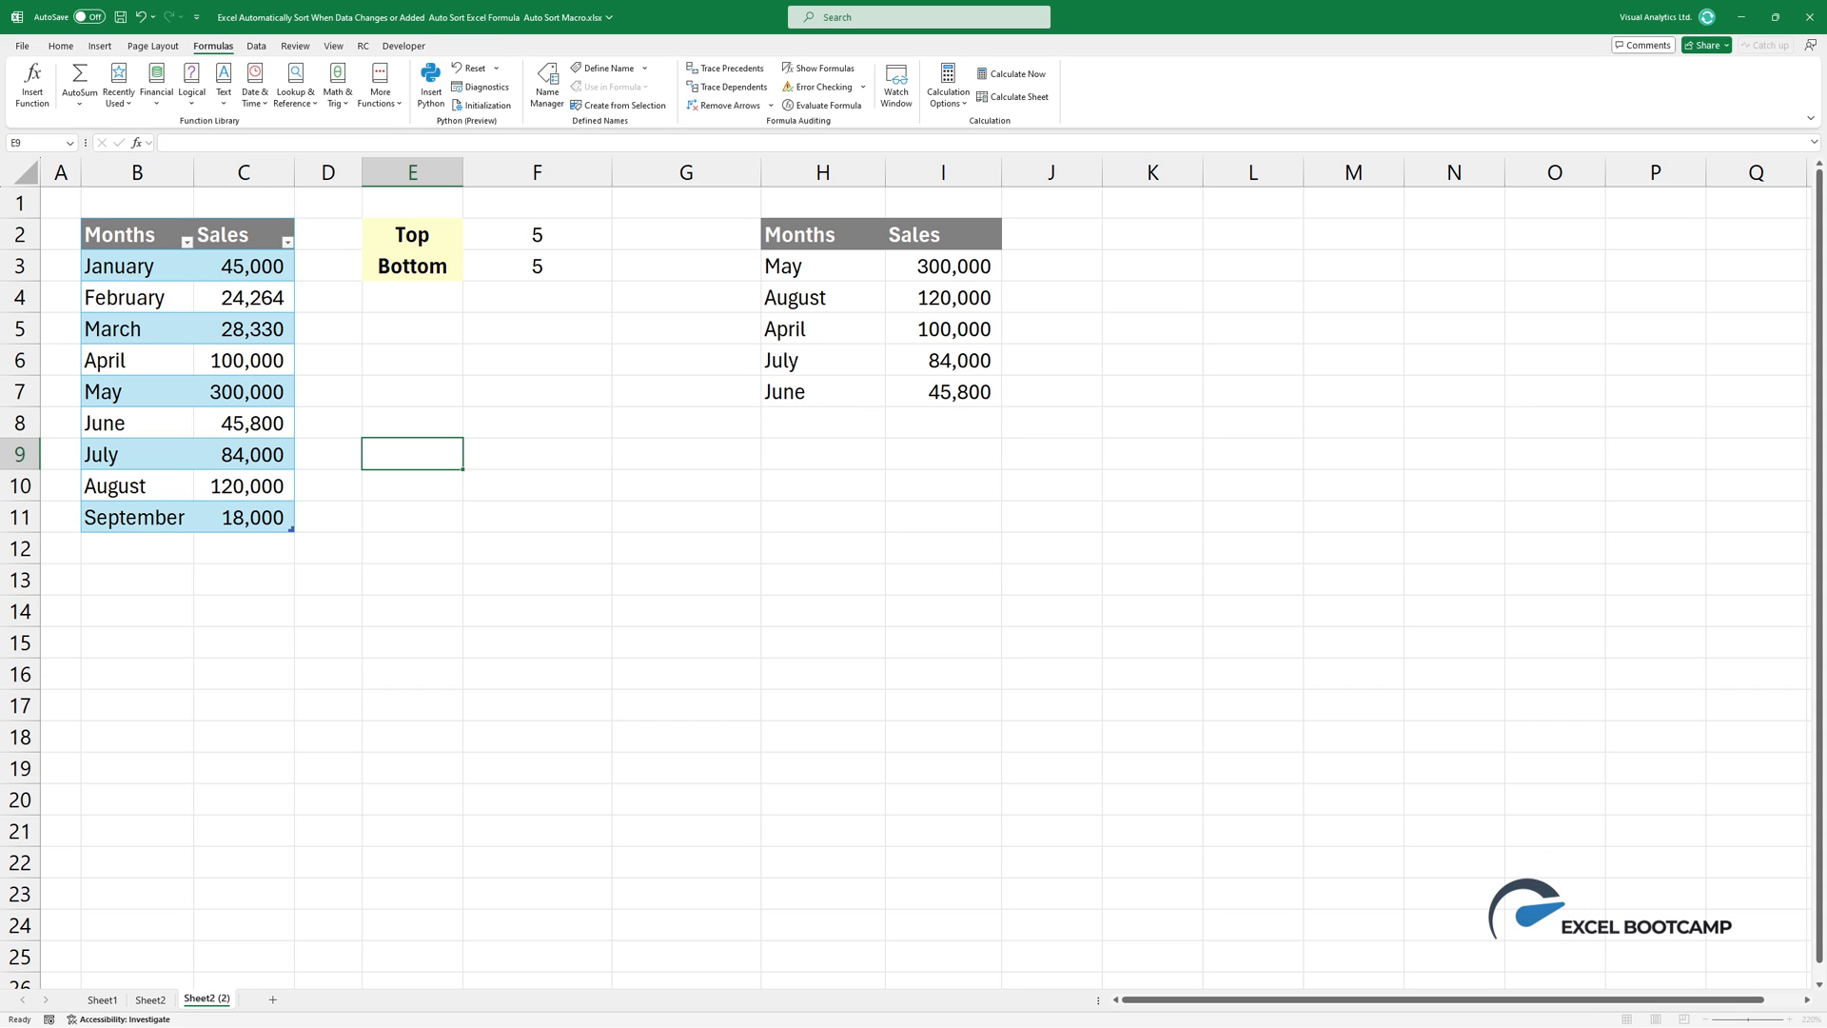
- Enter the sales figure 50000 in the Months and Sales data
text(50000)
text(=SORT(B3:C11)
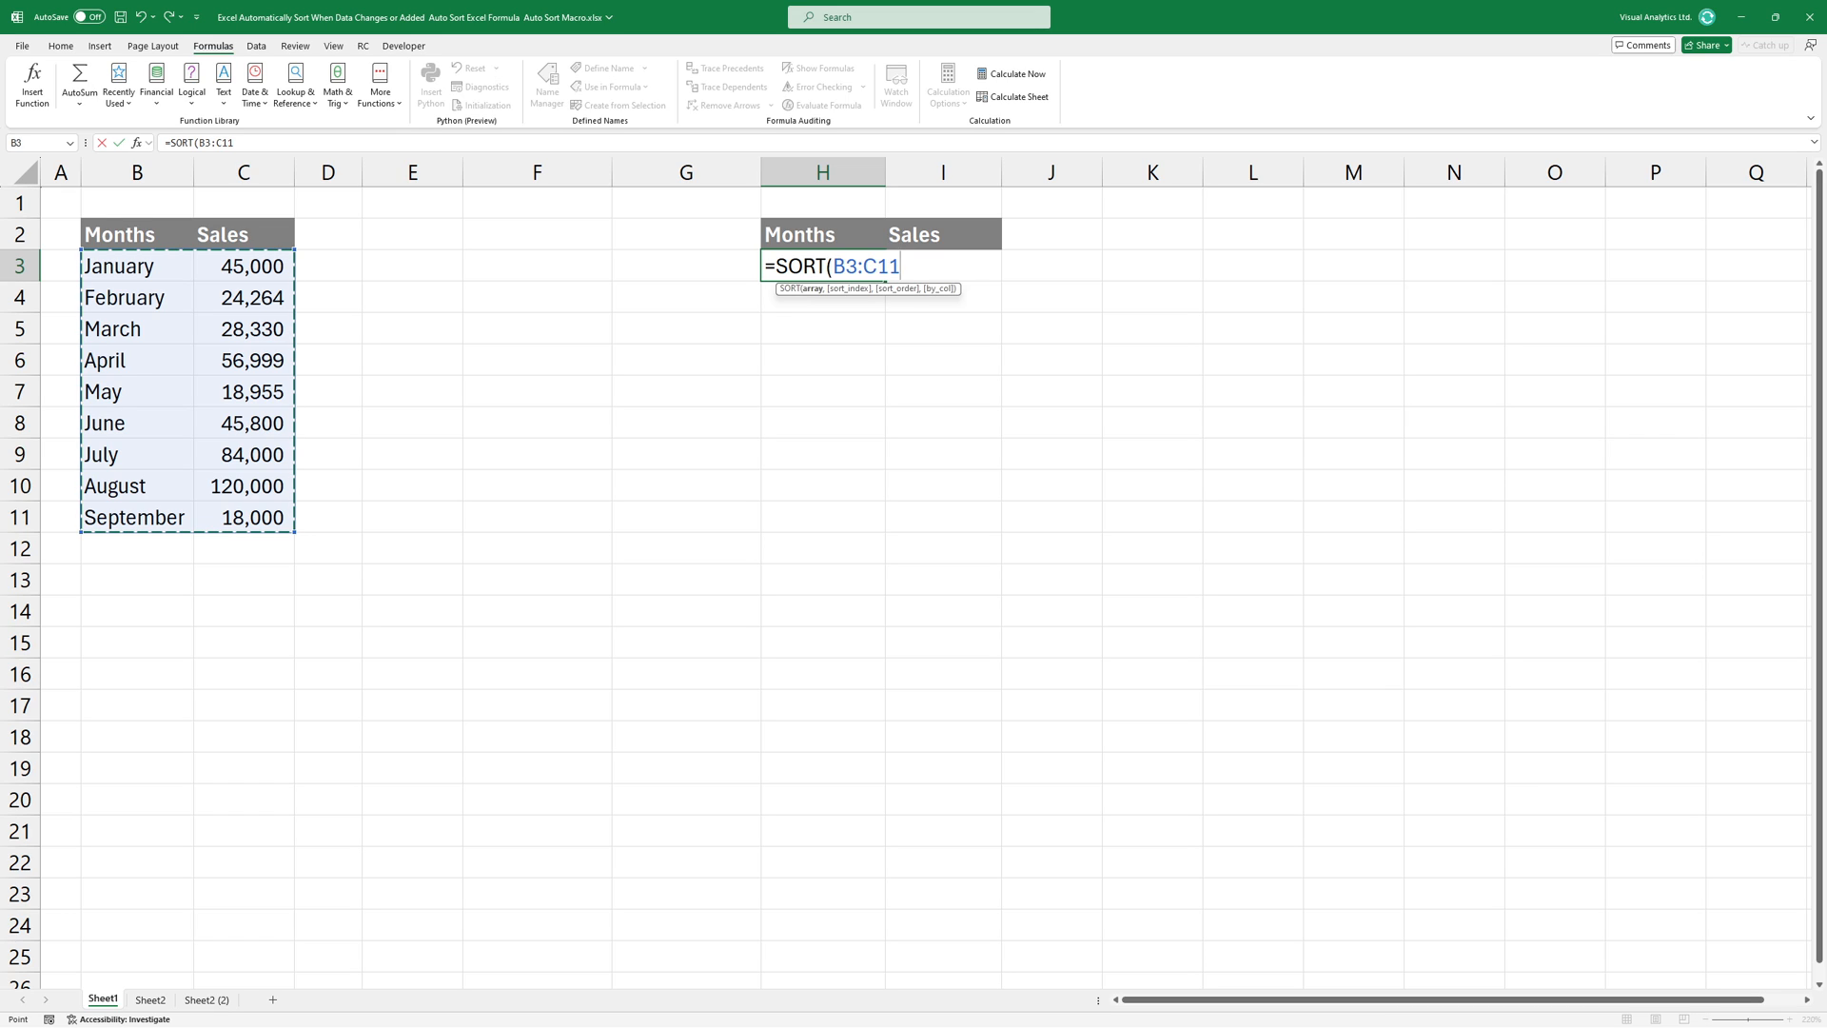
- Enter =SORT(B3:C11,2,-1) in H3 to rank months by sales, then go to Sheet2
text(,)
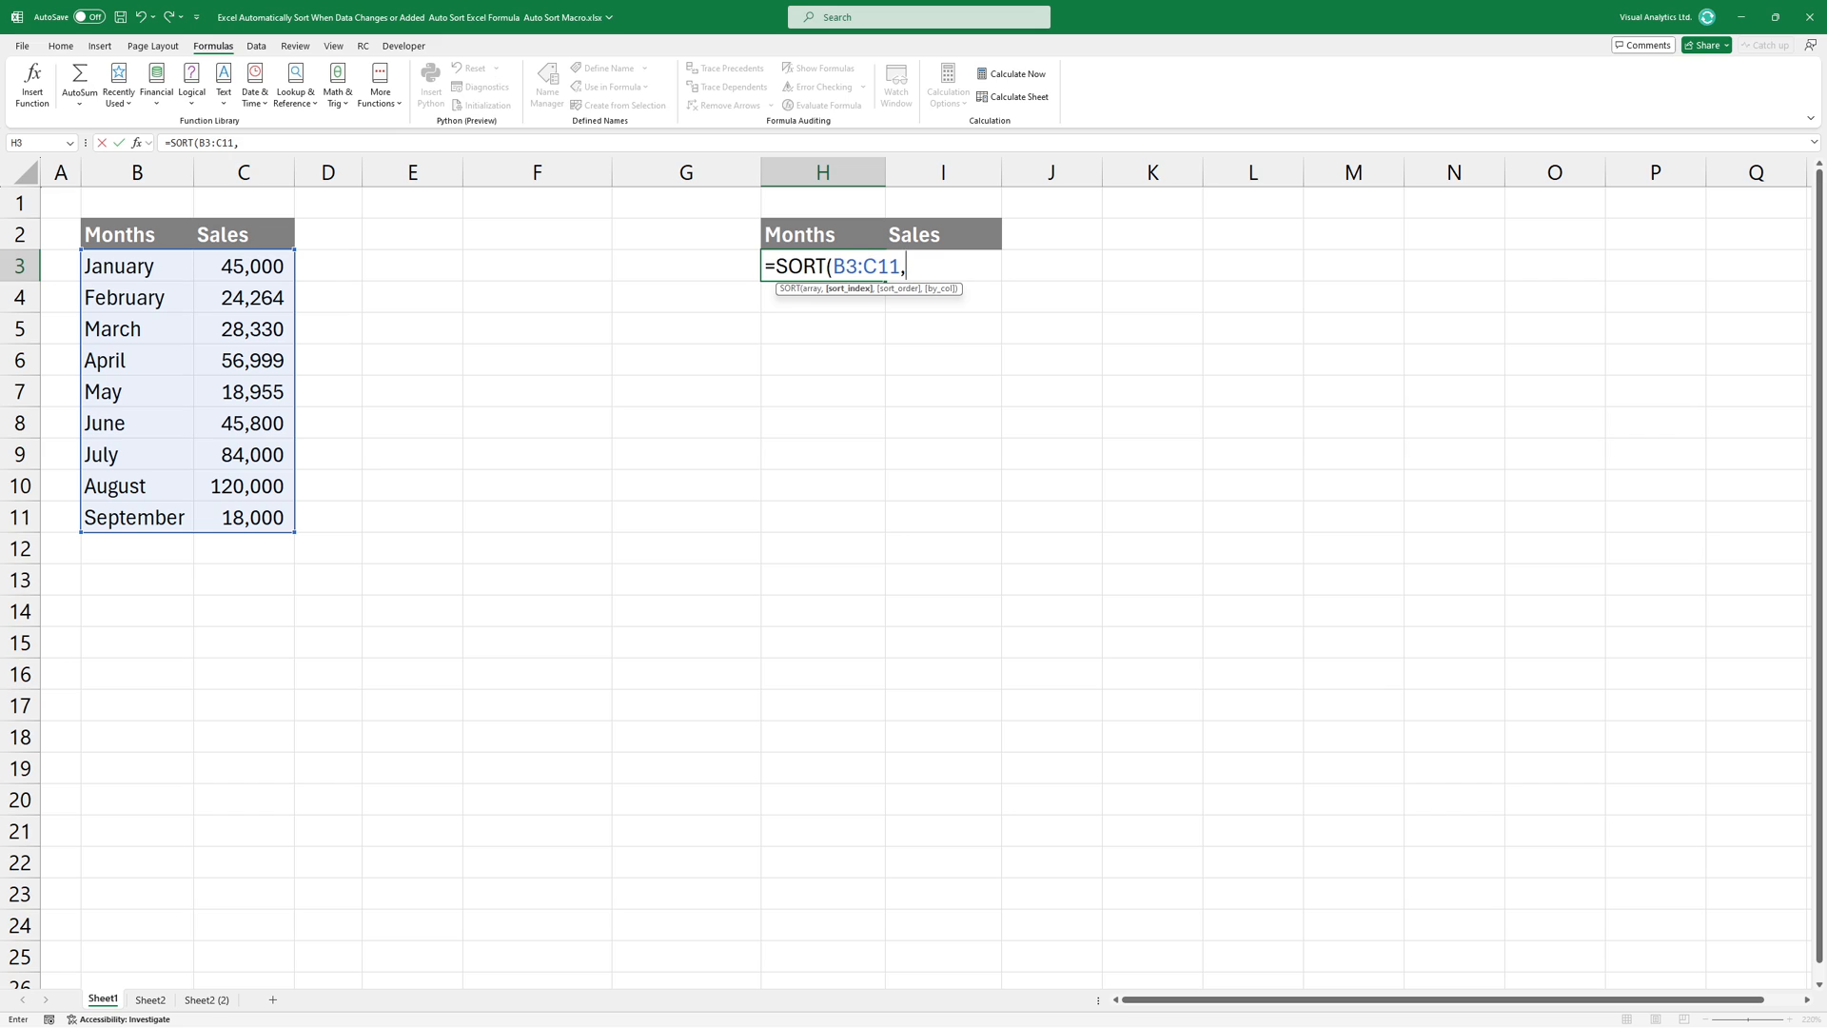
text(2)
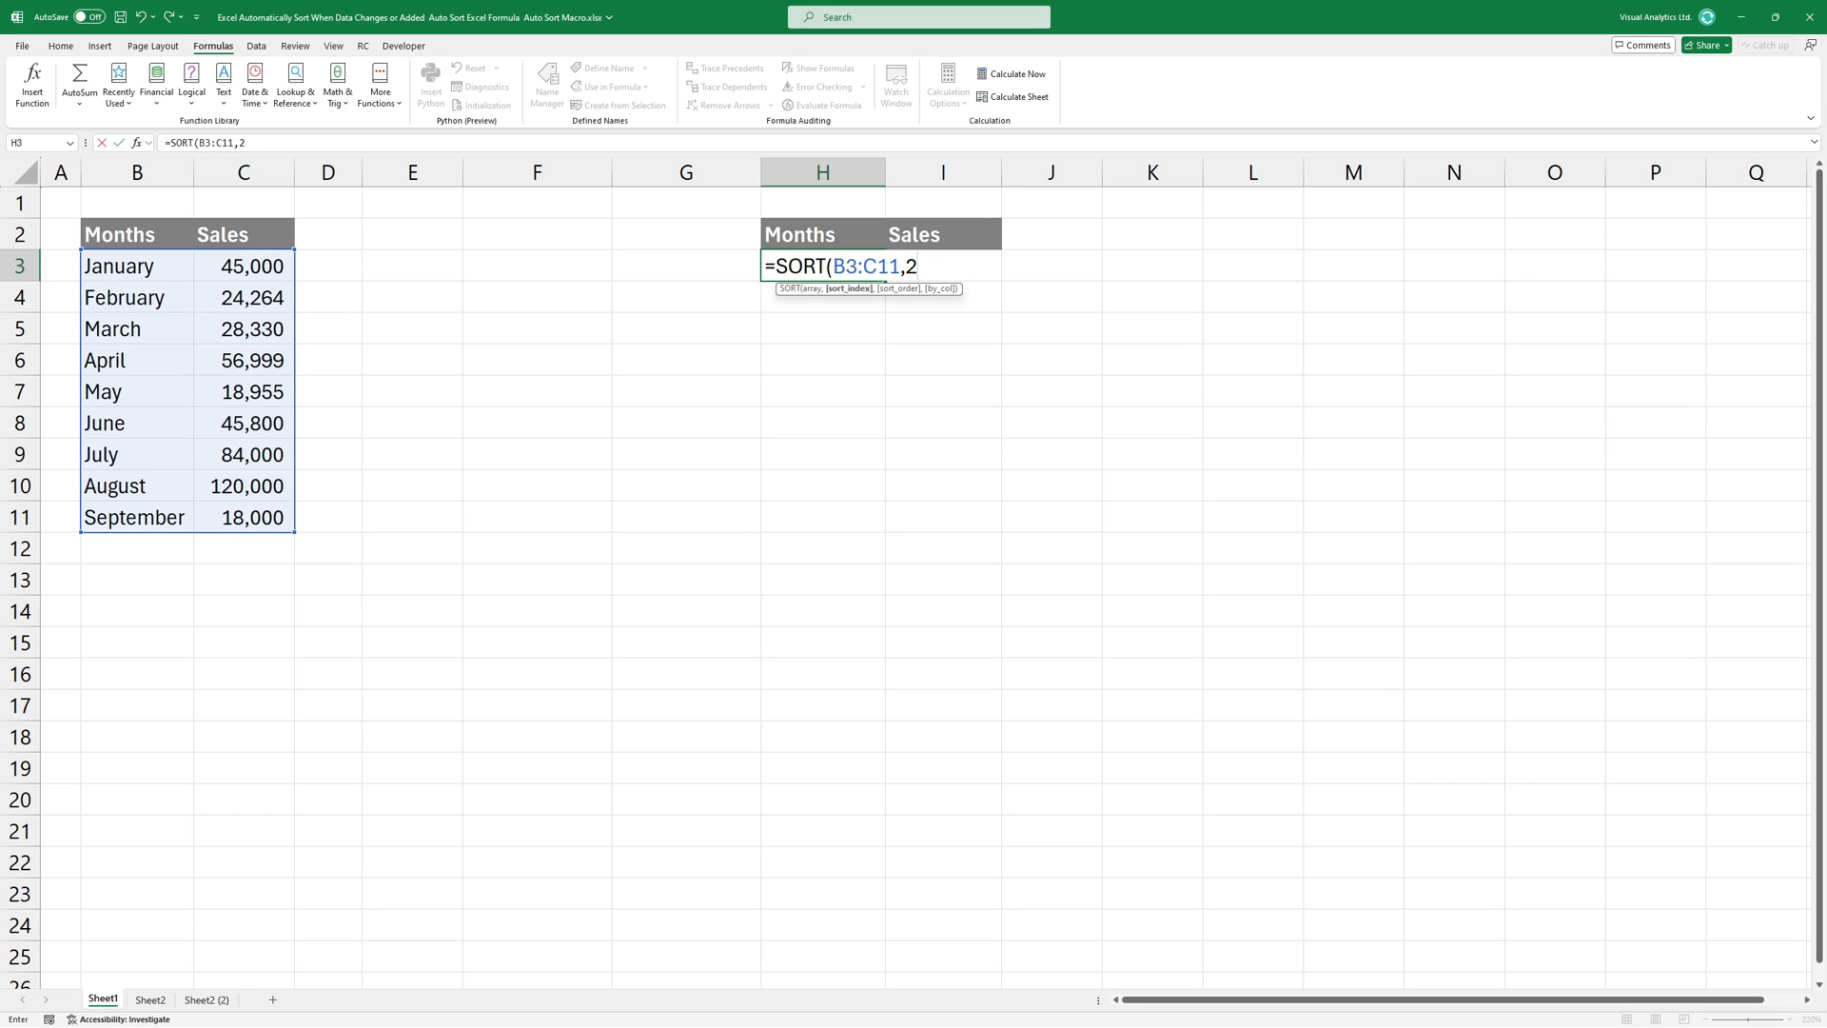
text(,-1))
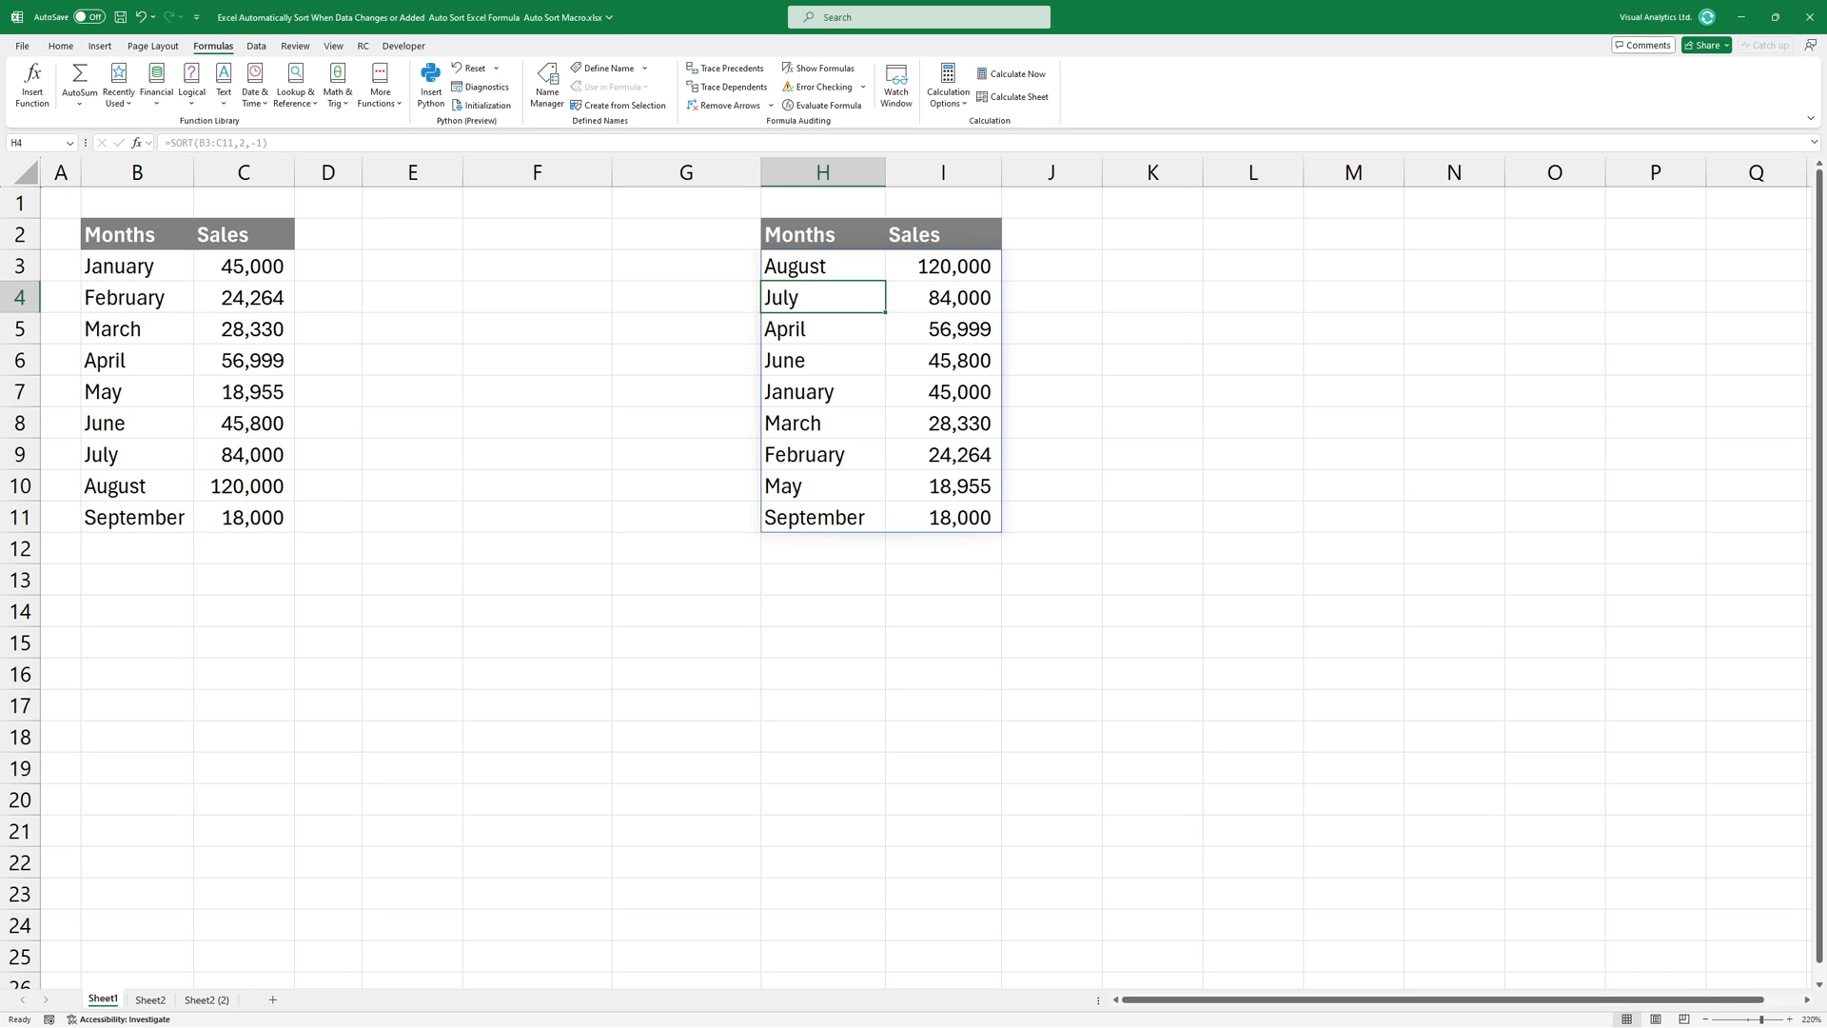
click(821, 266)
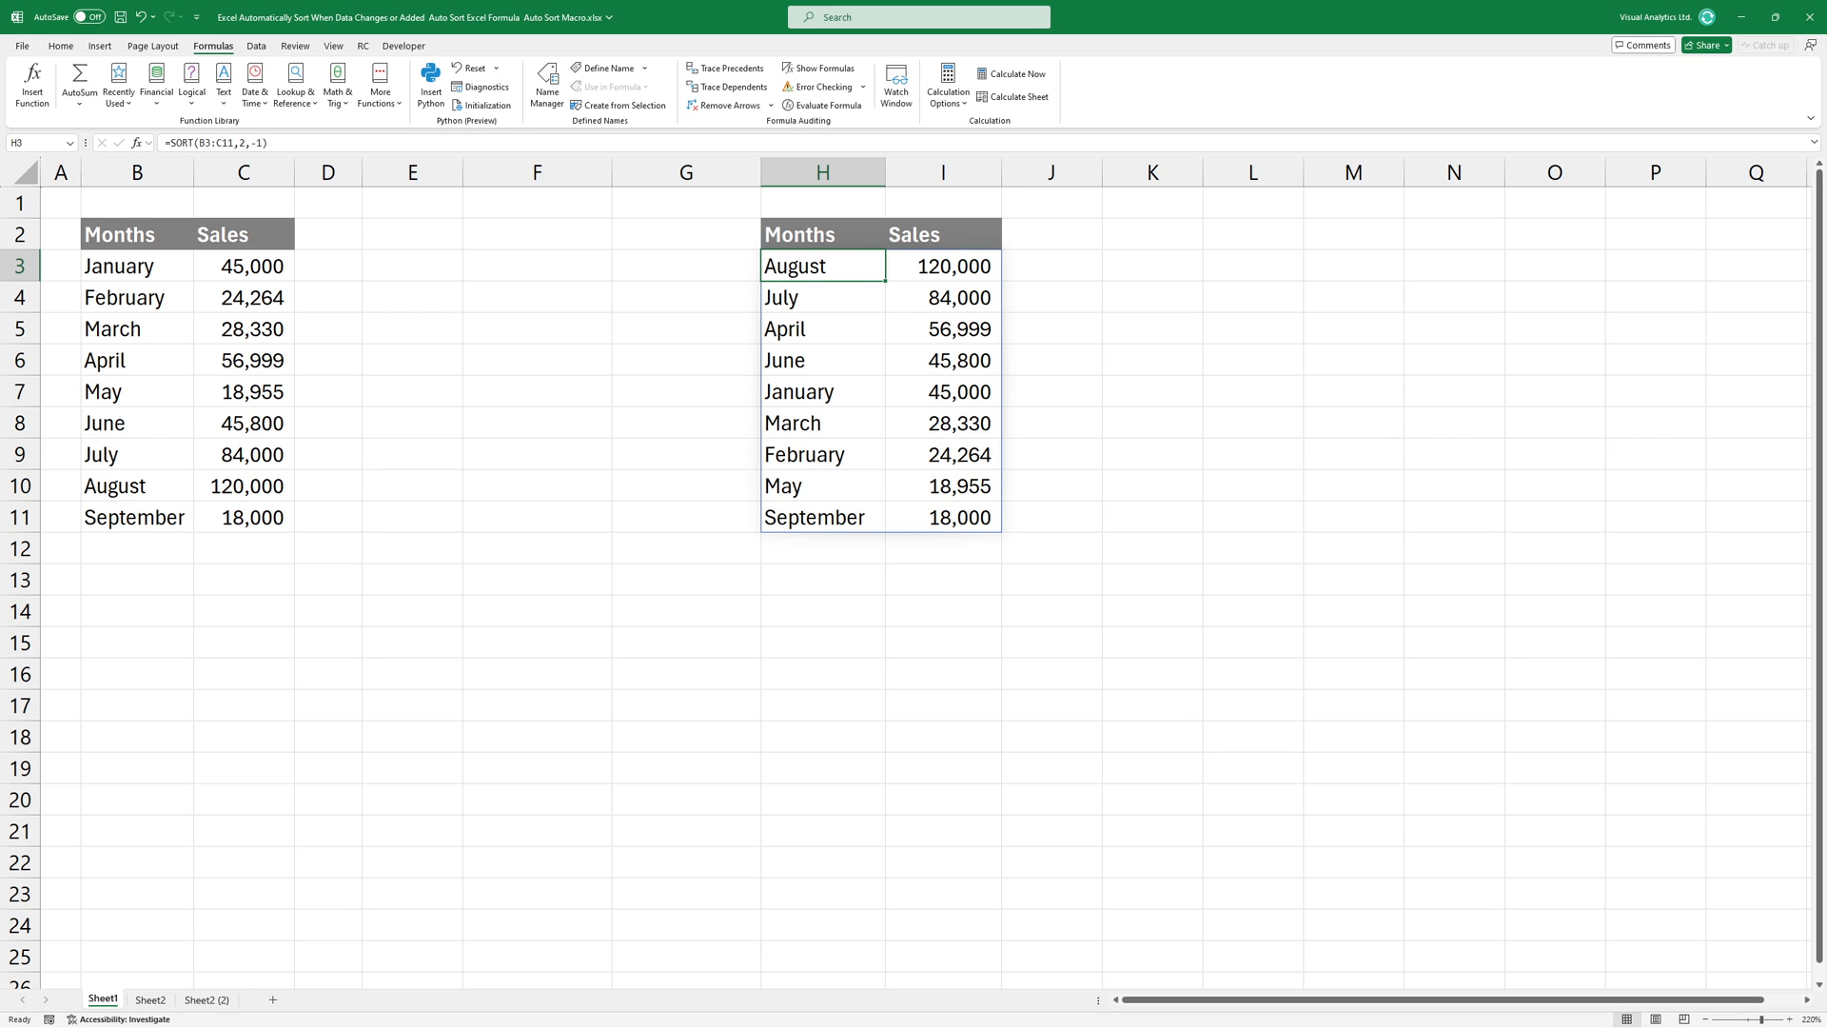
click(149, 998)
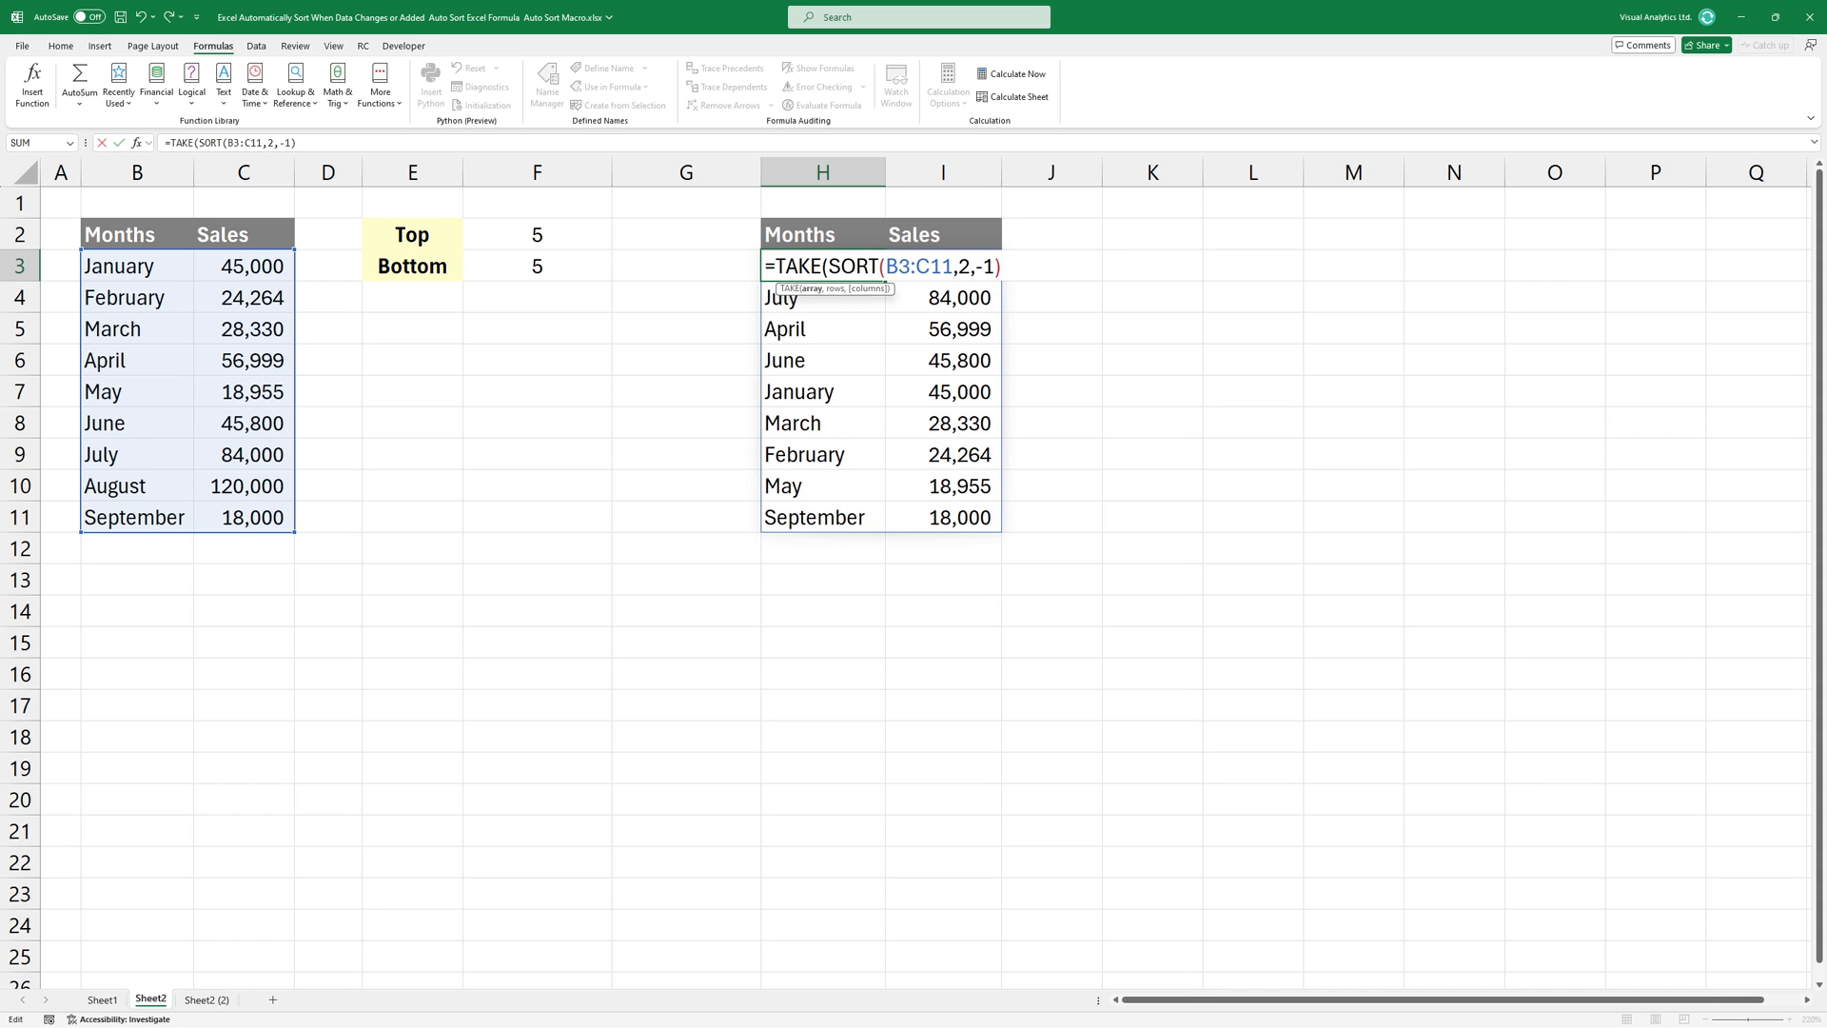
- Change H3 to =TAKE(SORT(B3:C11,2,-1),F2) to show only the top-count months
text(,)
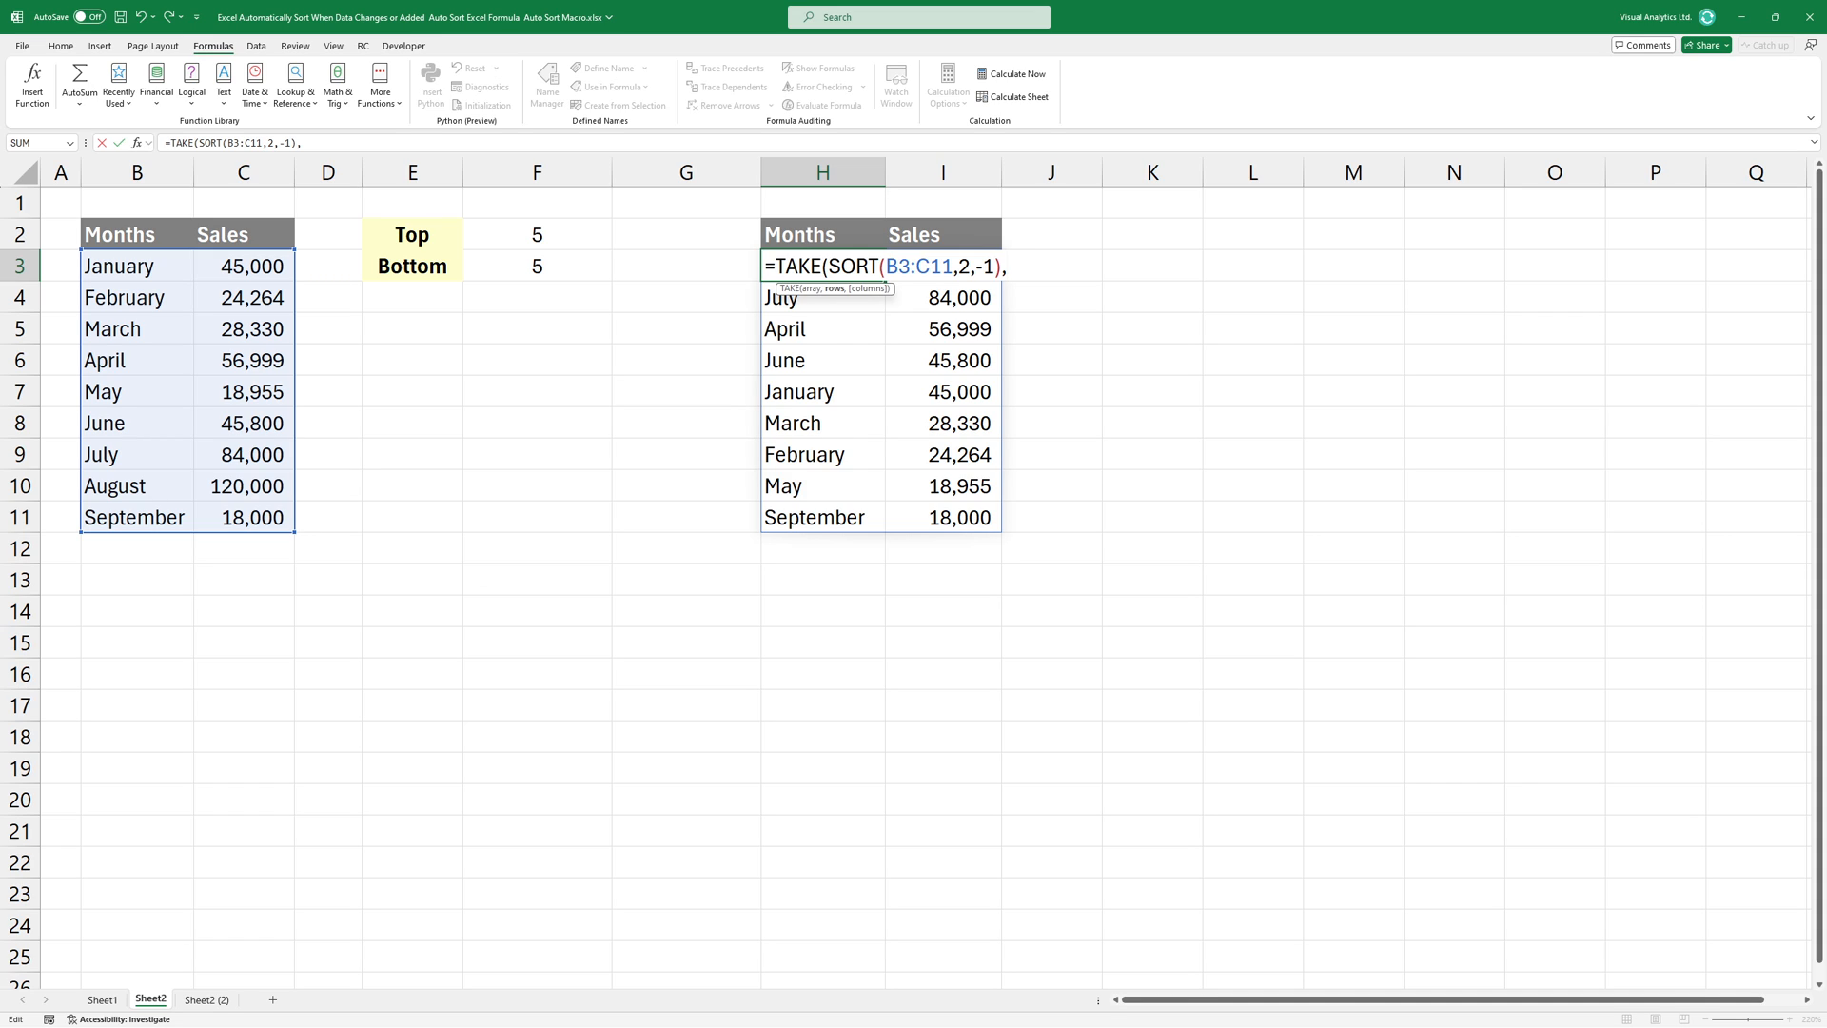
click(535, 234)
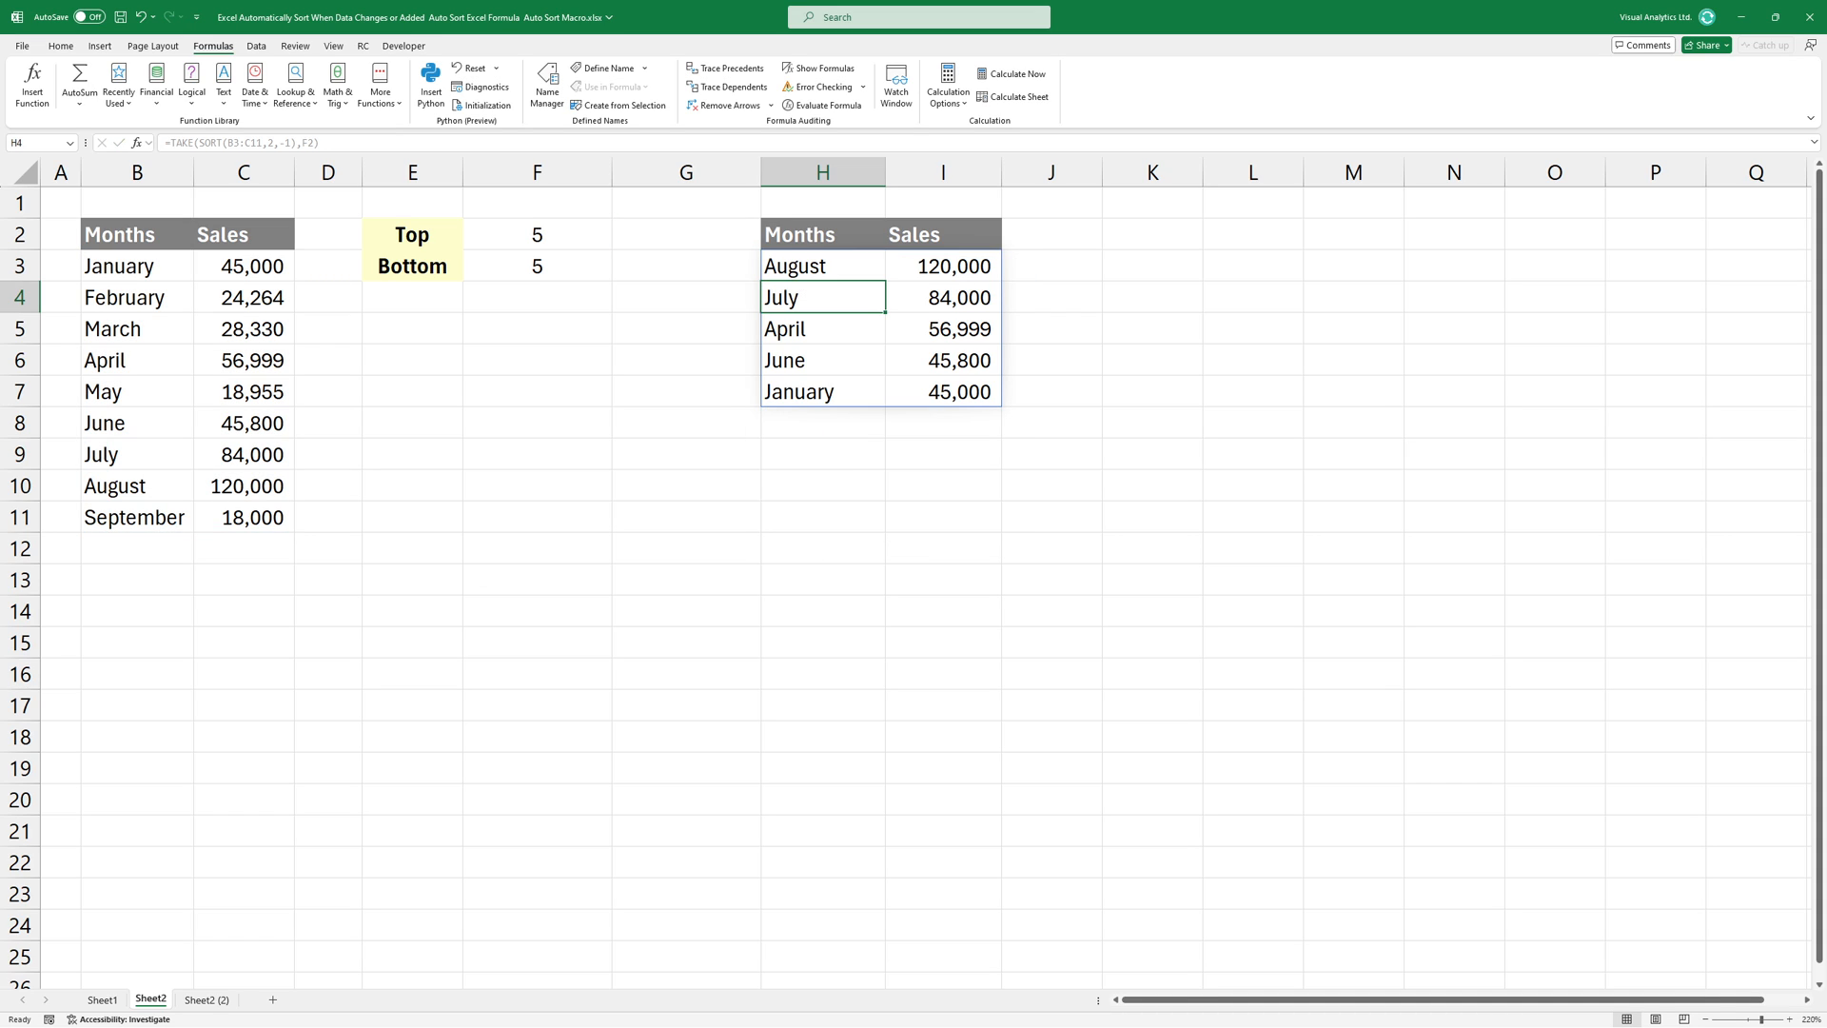
- Set April's sales to 300000 and confirm the bottom-five formula =TAKE(SORT(B3:C11,2,1),F3)
click(243, 359)
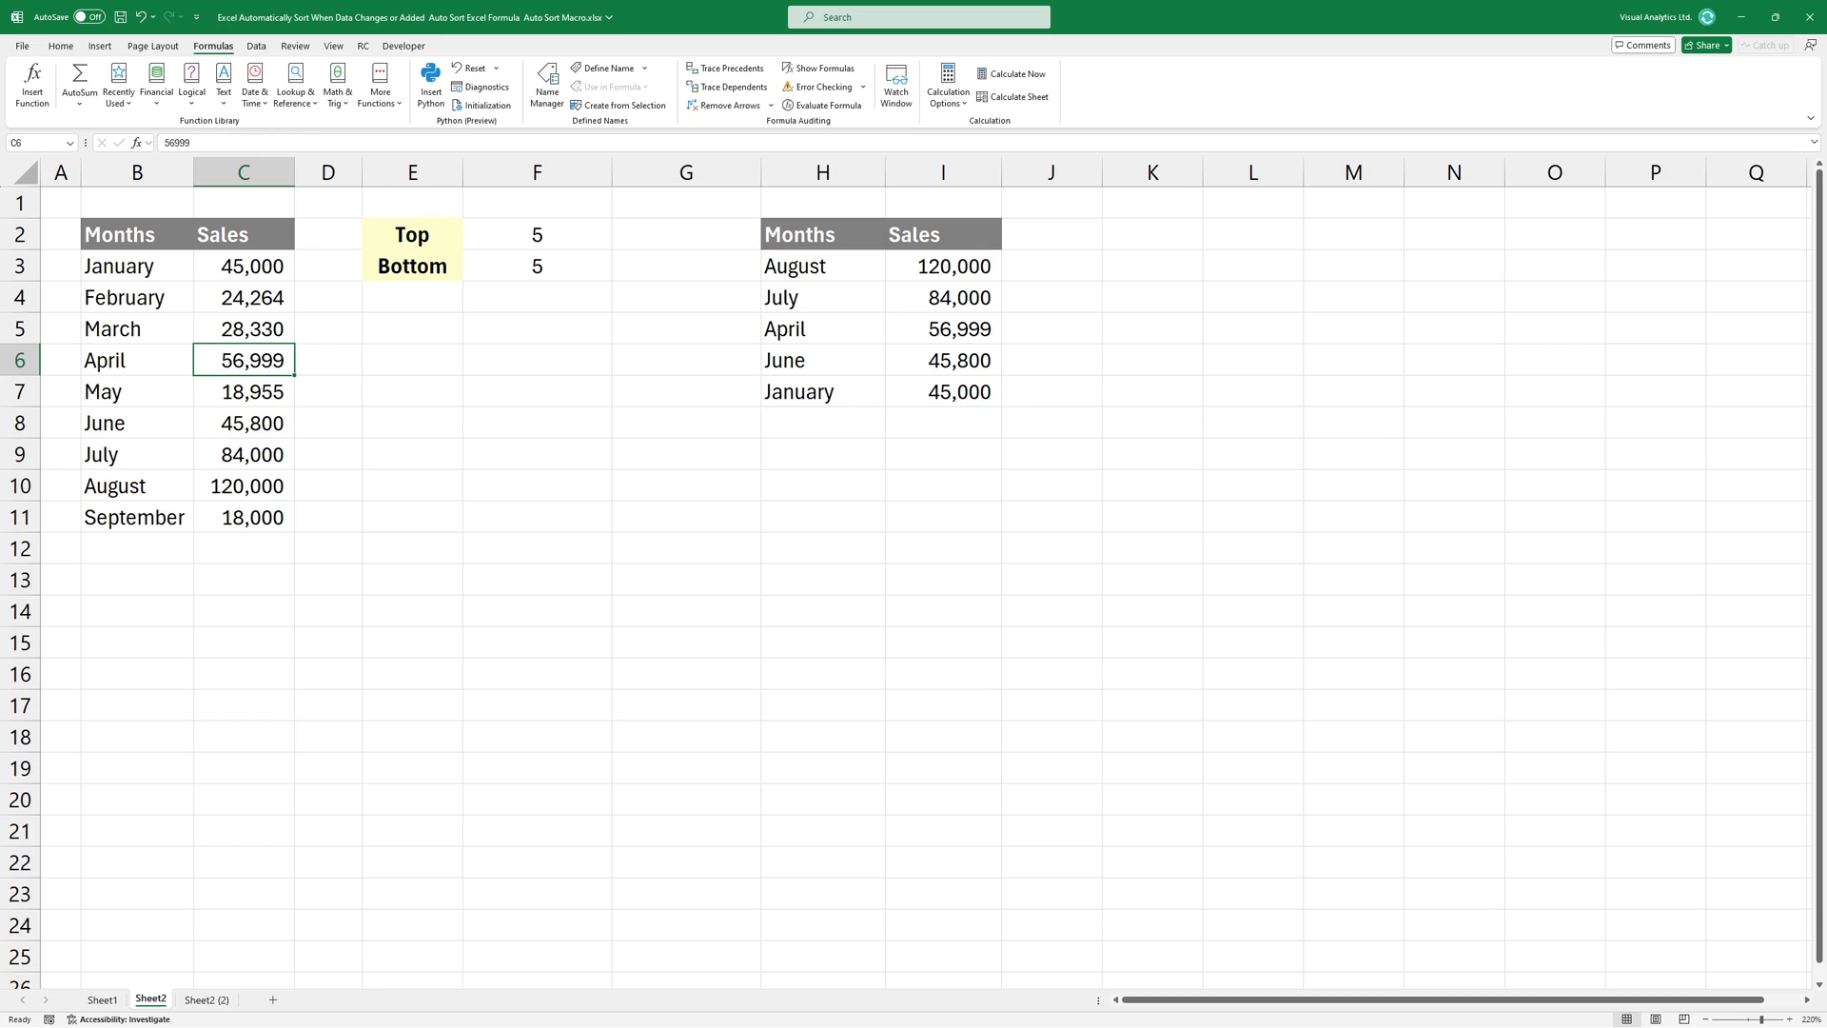
text(3000000)
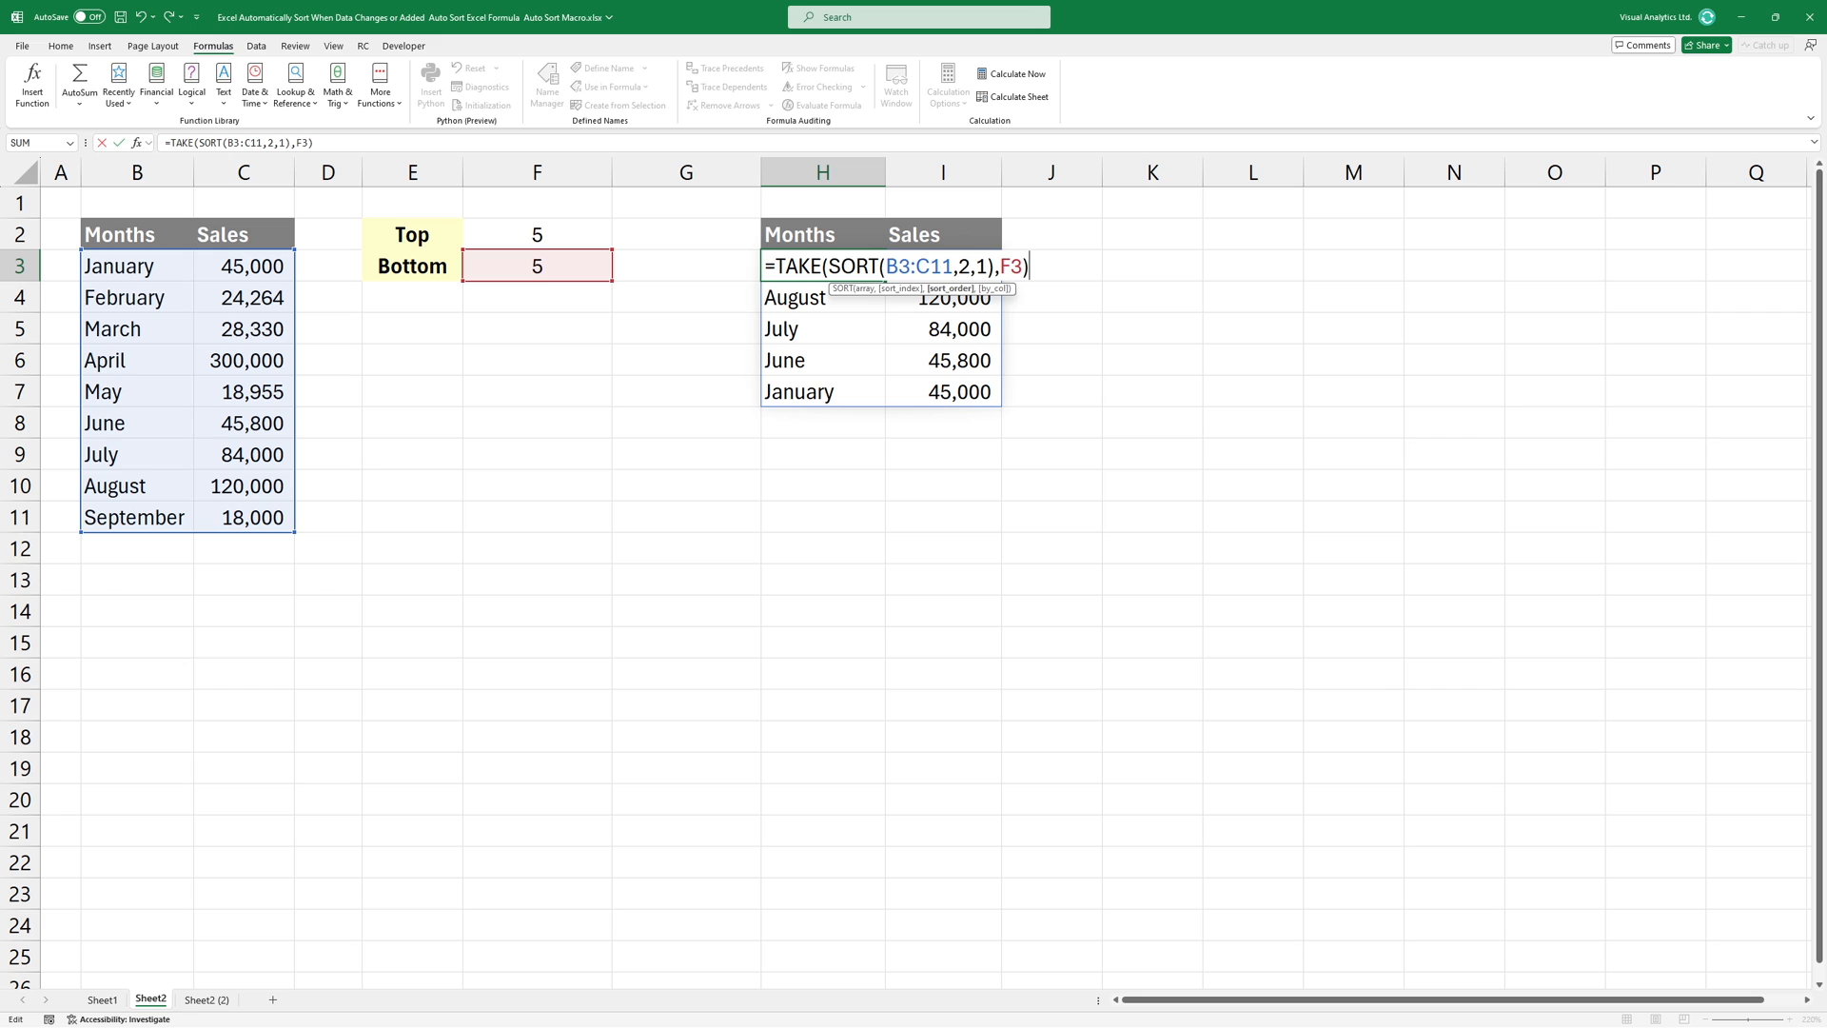
key(Return)
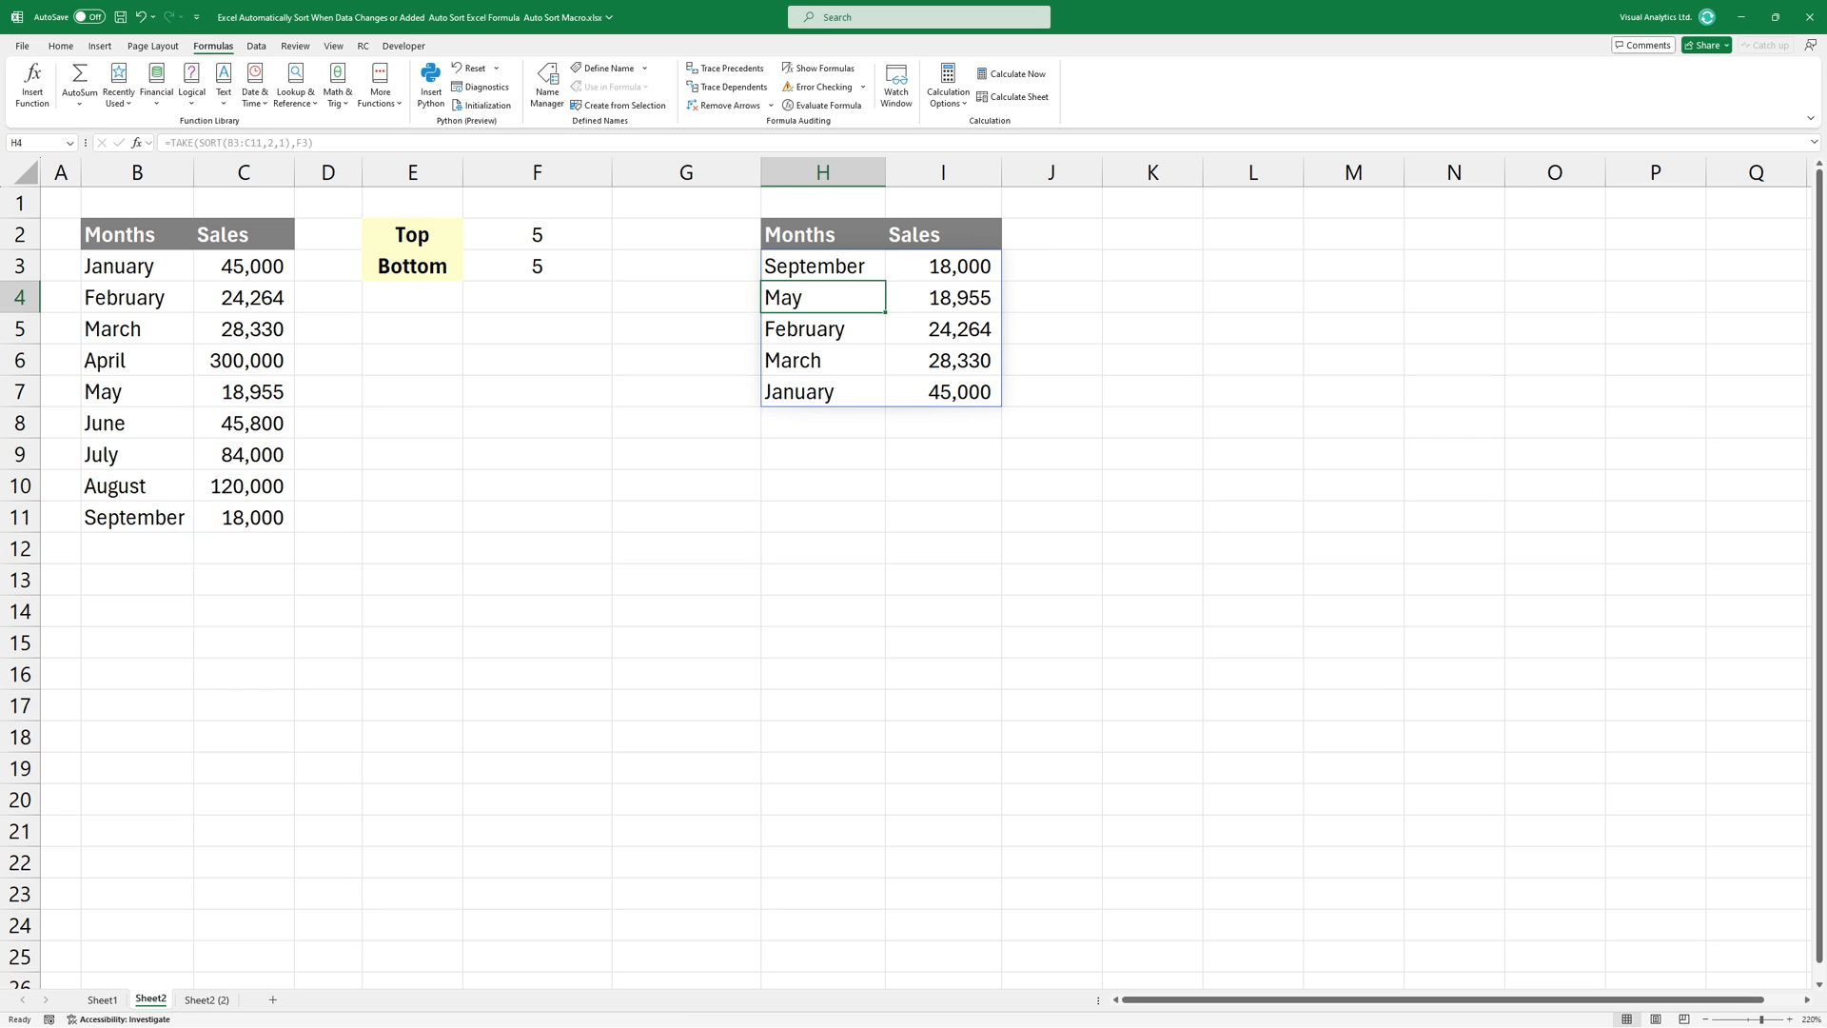
- Convert the Months and Sales range to a table and add October's sales of 1500
click(821, 266)
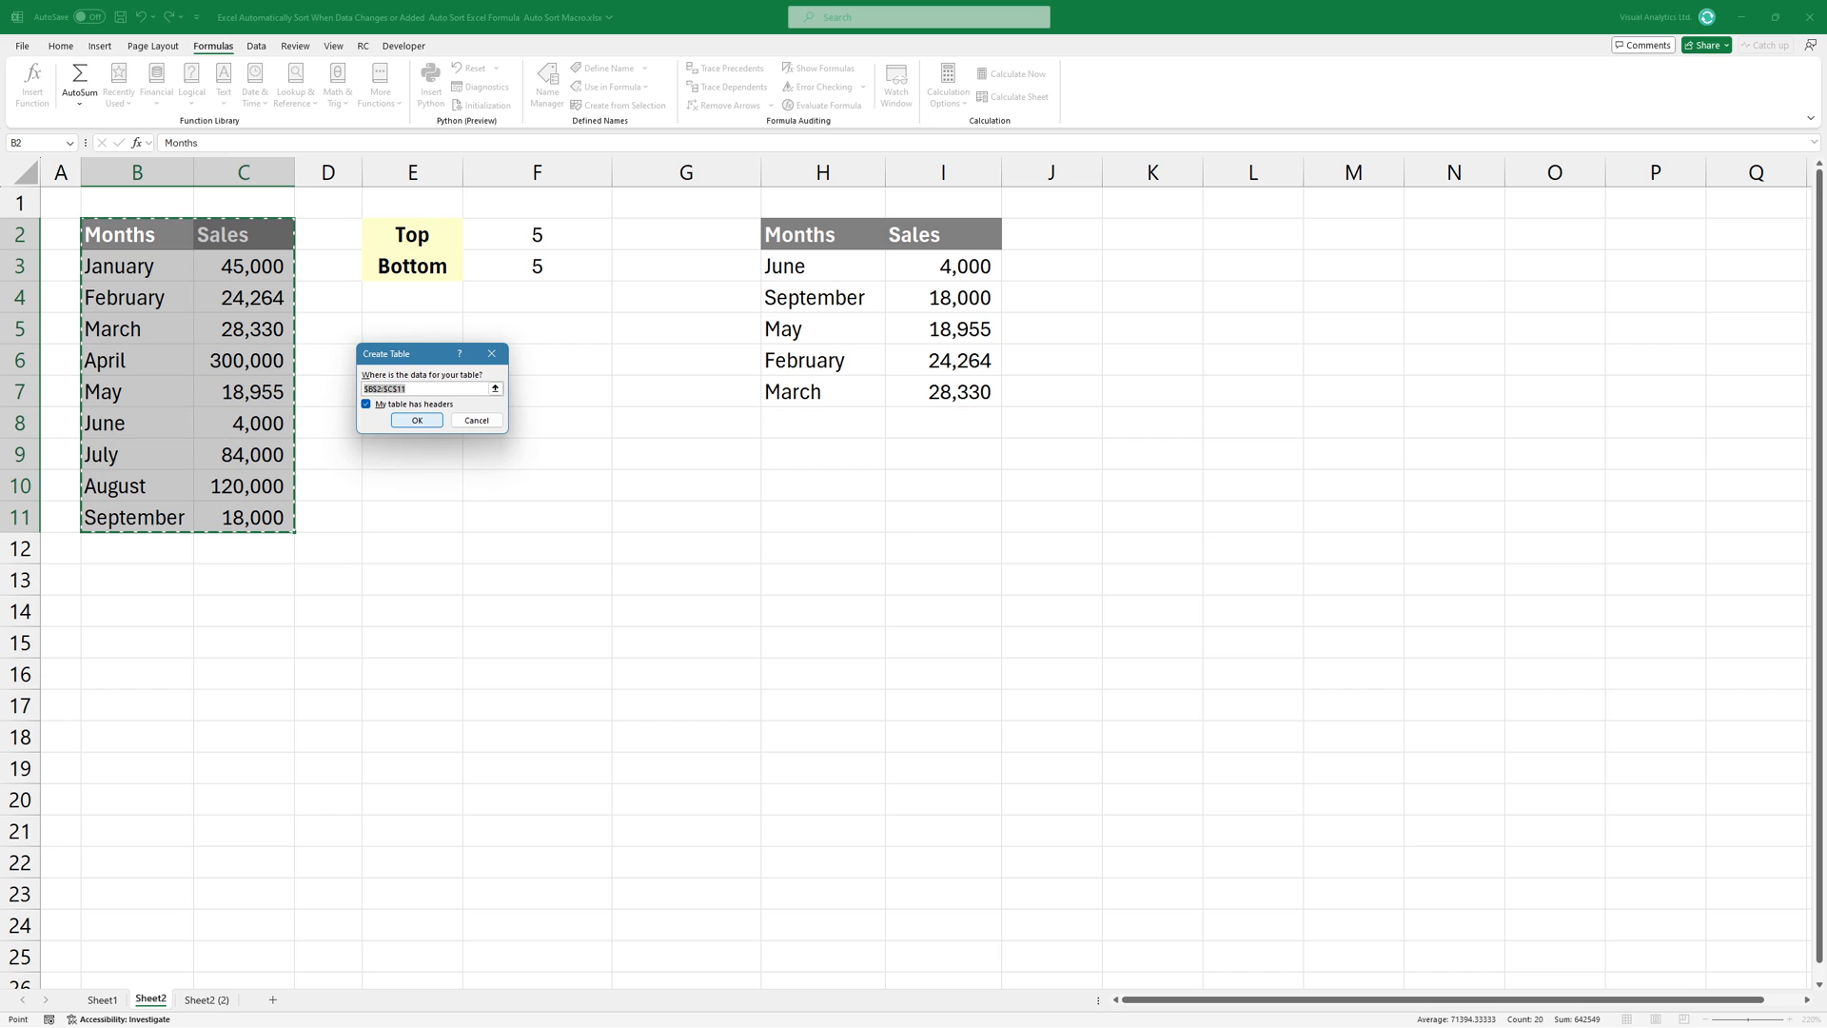
click(415, 421)
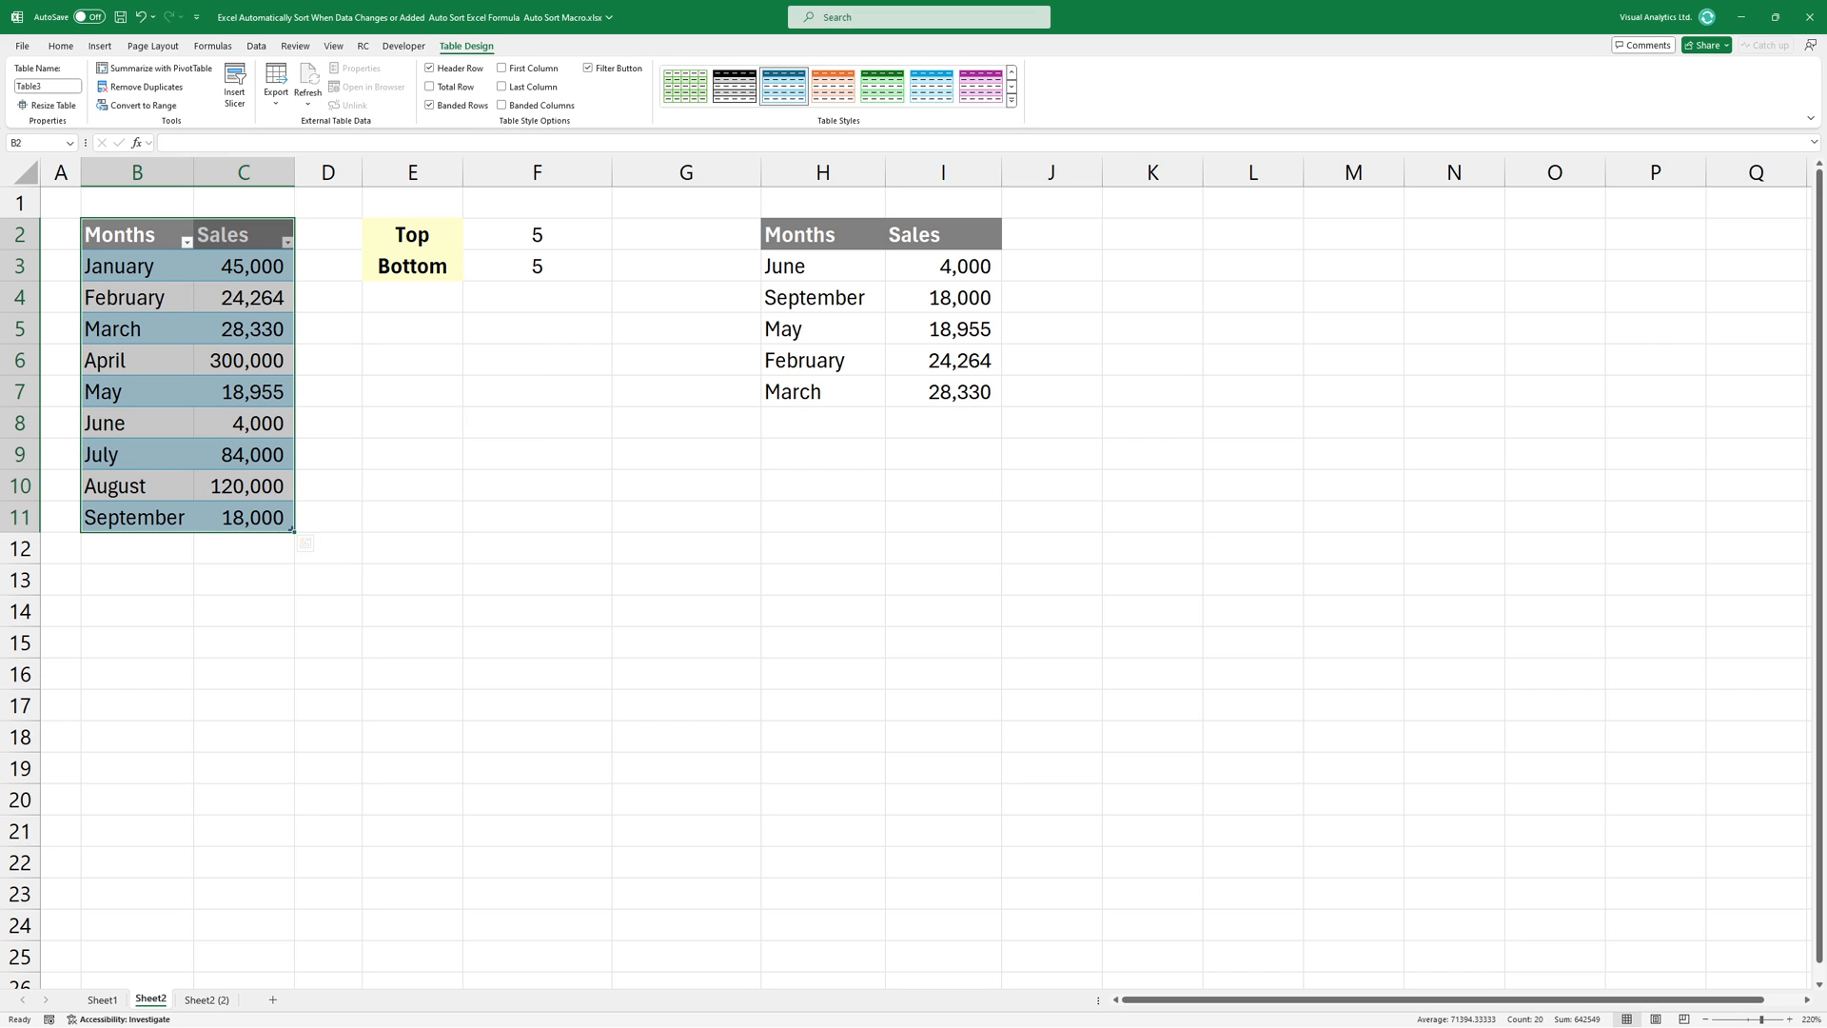
text(1500)
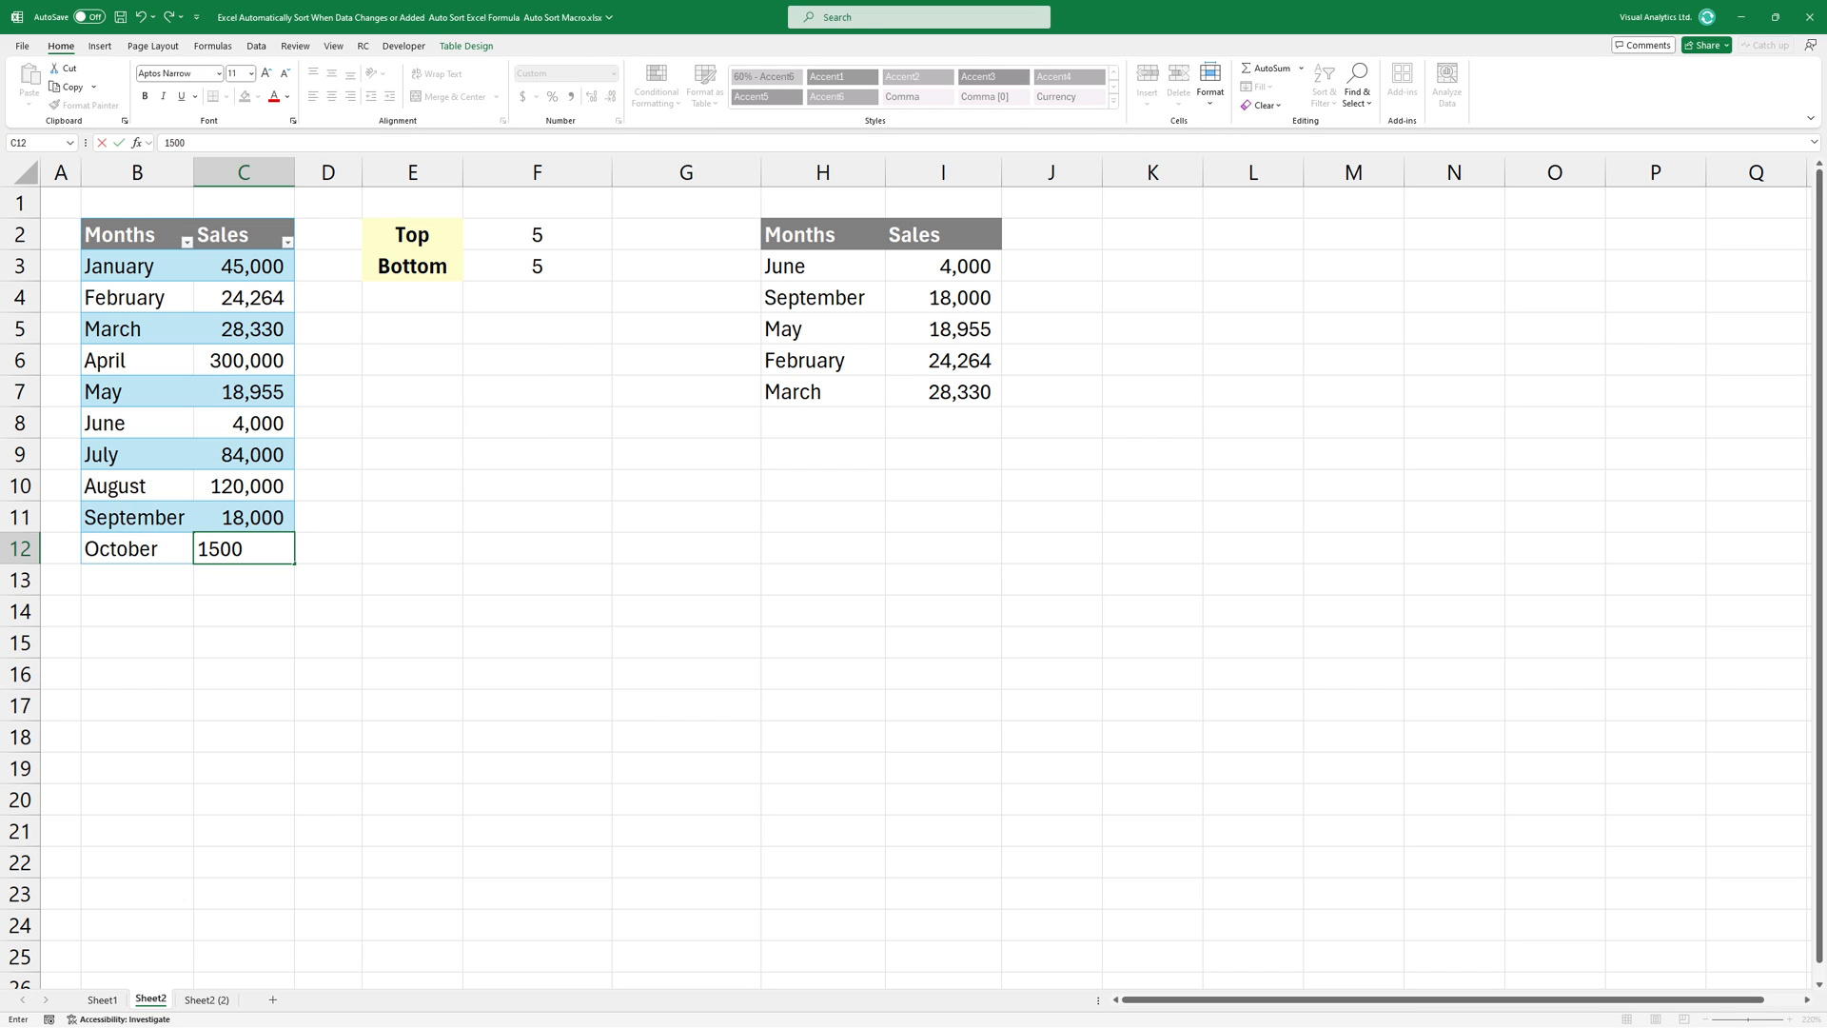